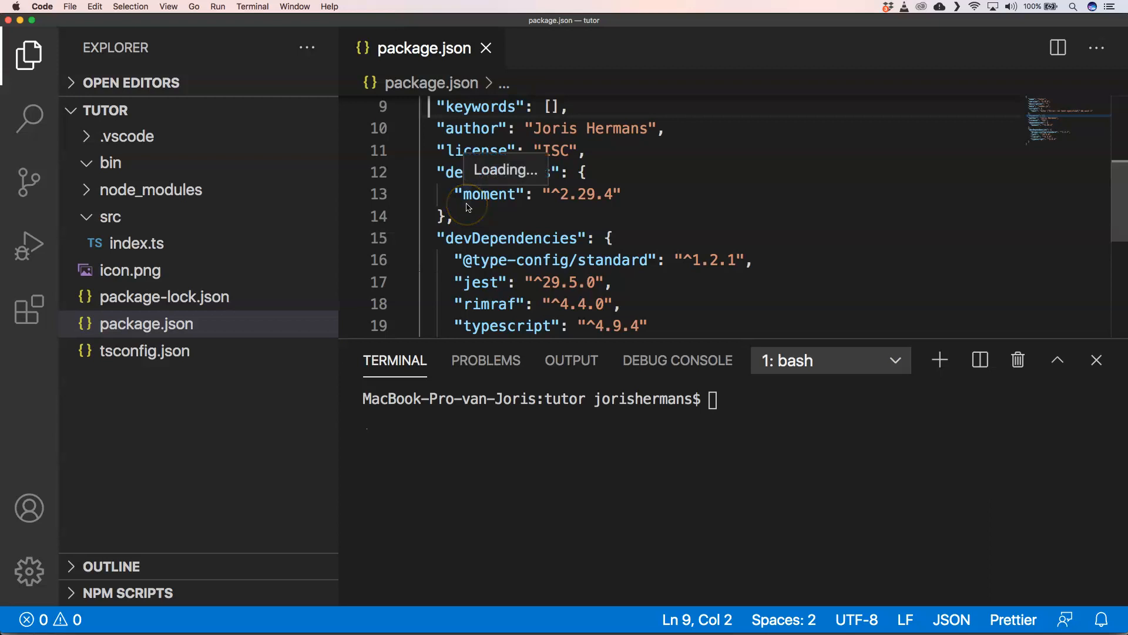
{"action": "mouse_move", "coordinate": [489, 193]}
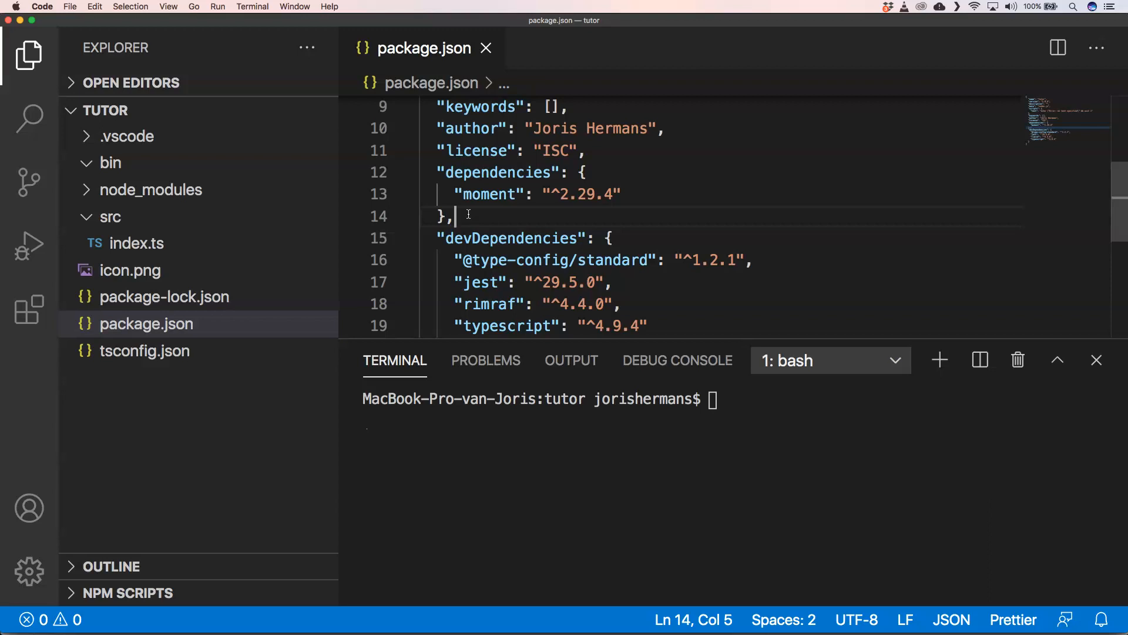
Run npx typesync in the terminal to add missing typings to the project.
{"action": "type", "text": "npx typesync"}
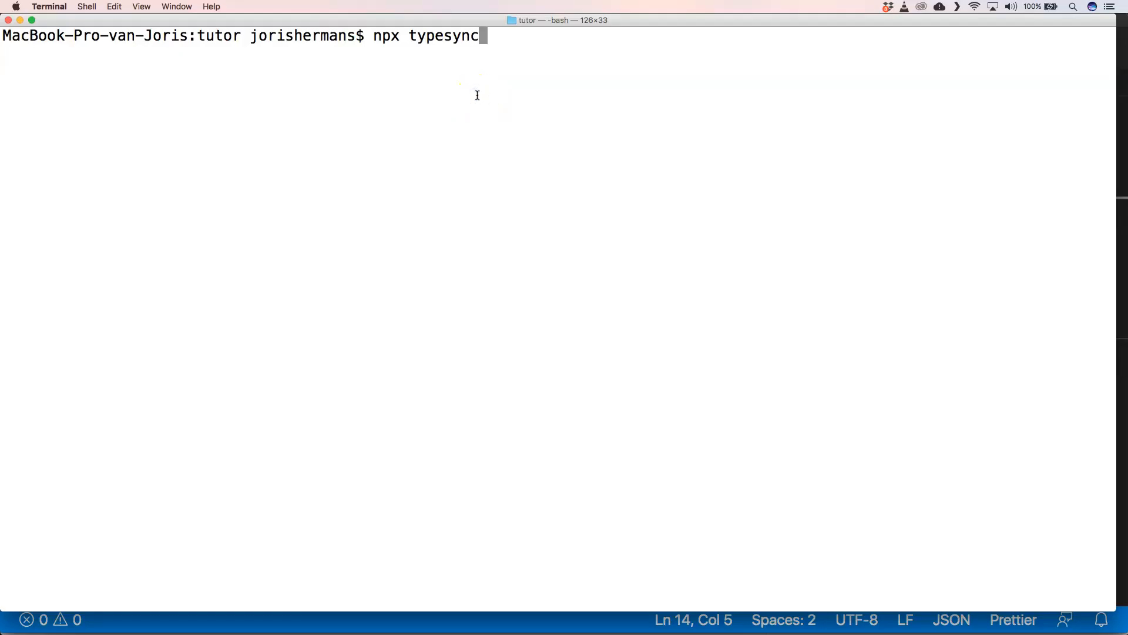
{"action": "key", "text": "Return"}
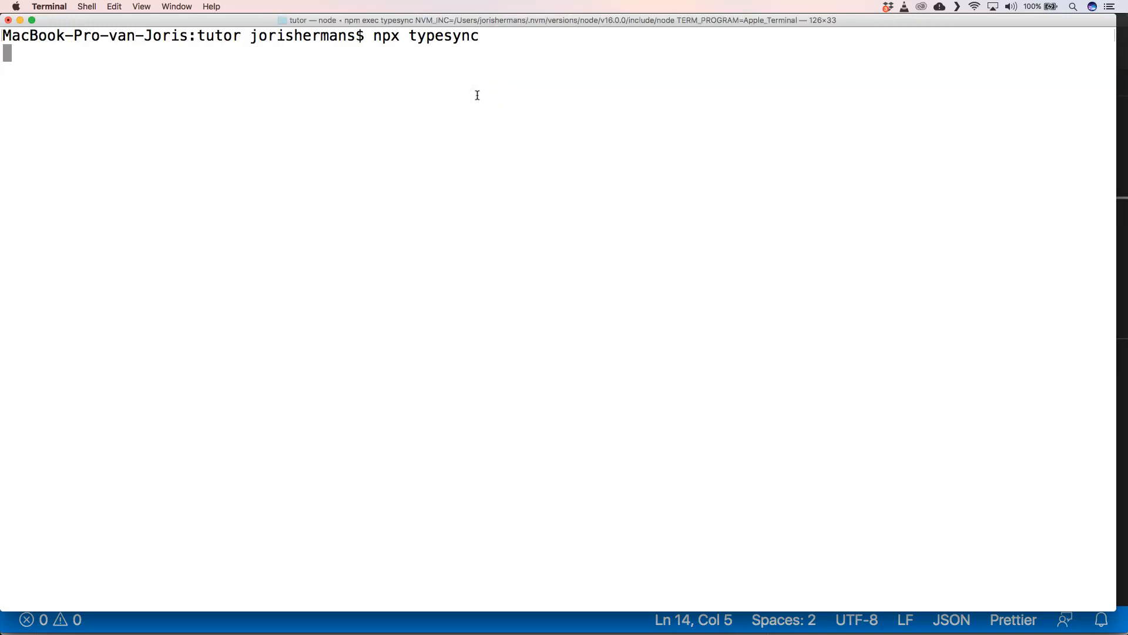
{"action": "key", "text": "enter"}
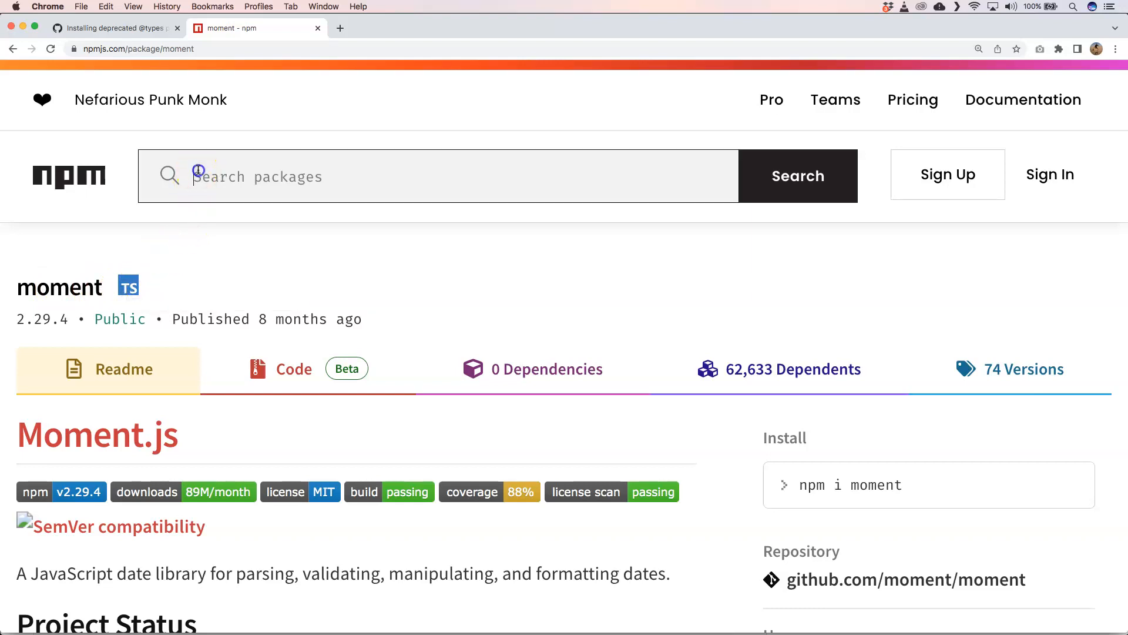
{"action": "type", "text": "to"}
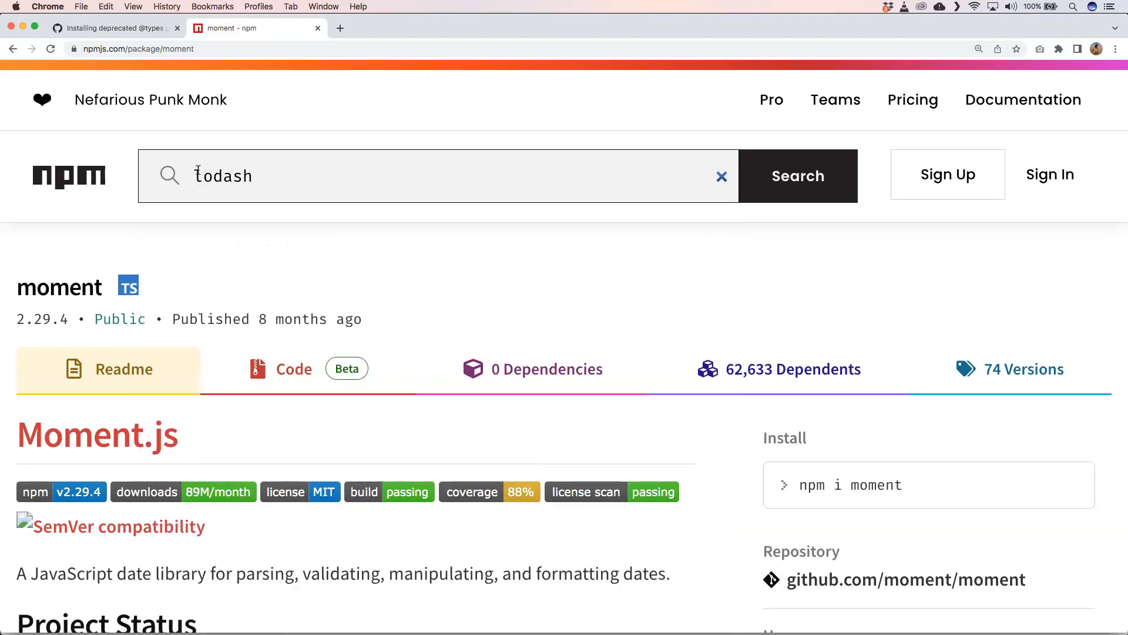
{"action": "type", "text": "lodash"}
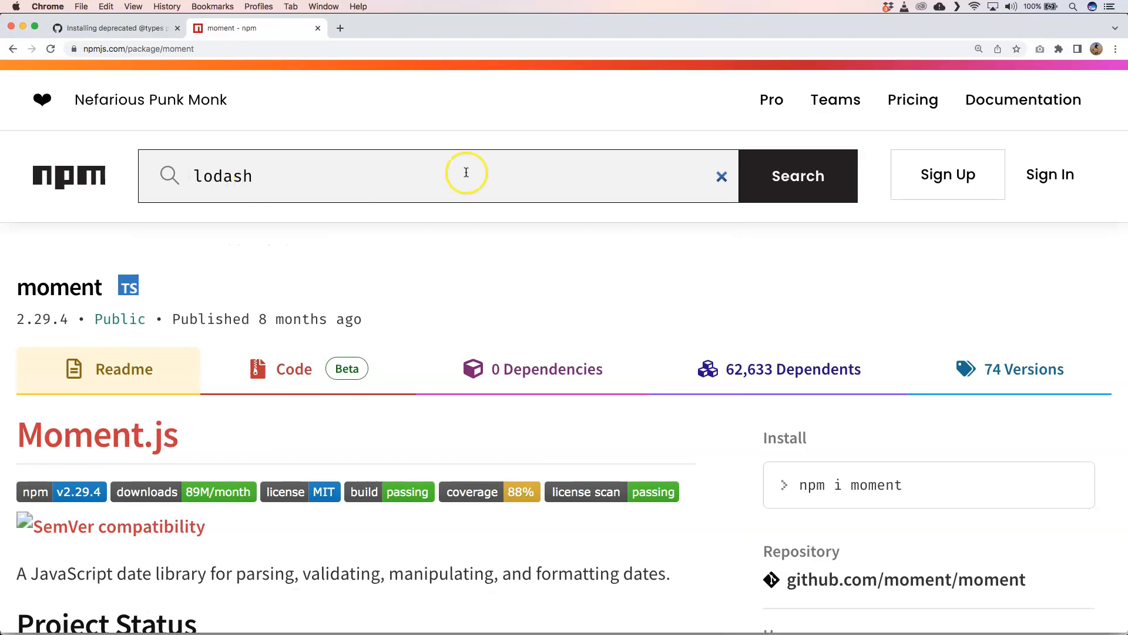
{"action": "left_click", "coordinate": [797, 175]}
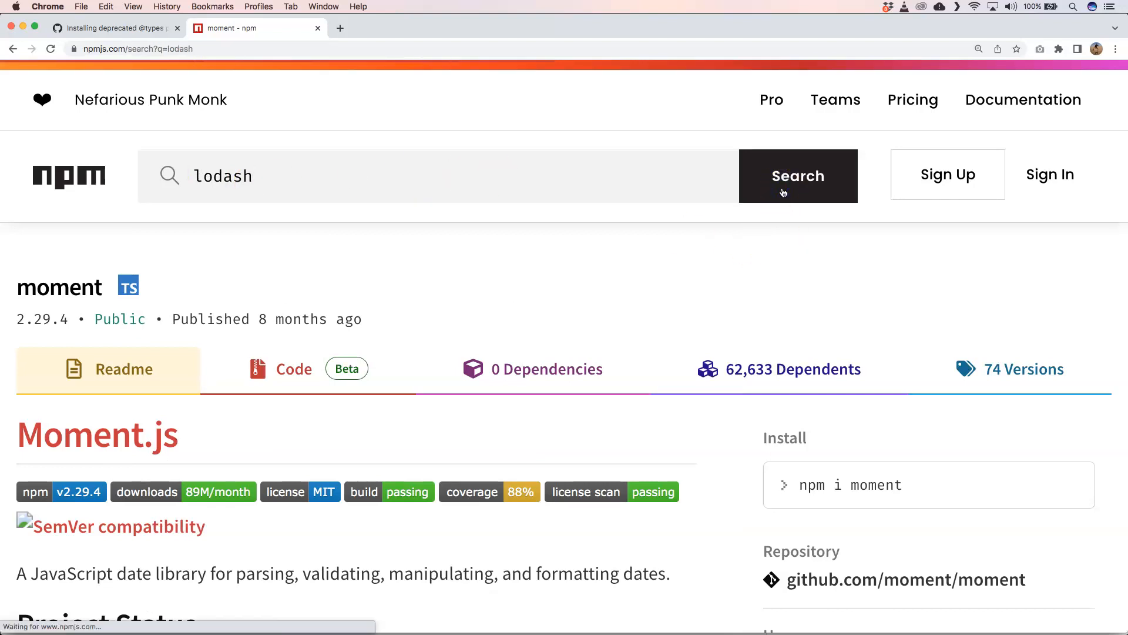
{"action": "left_click", "coordinate": [797, 175]}
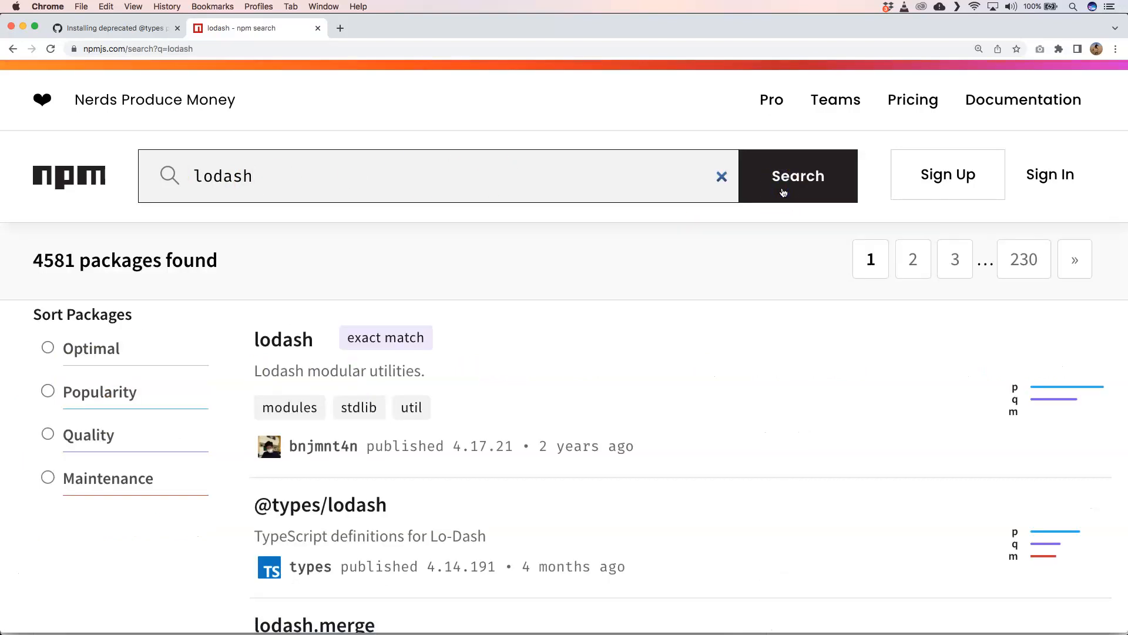
{"action": "mouse_move", "coordinate": [274, 317]}
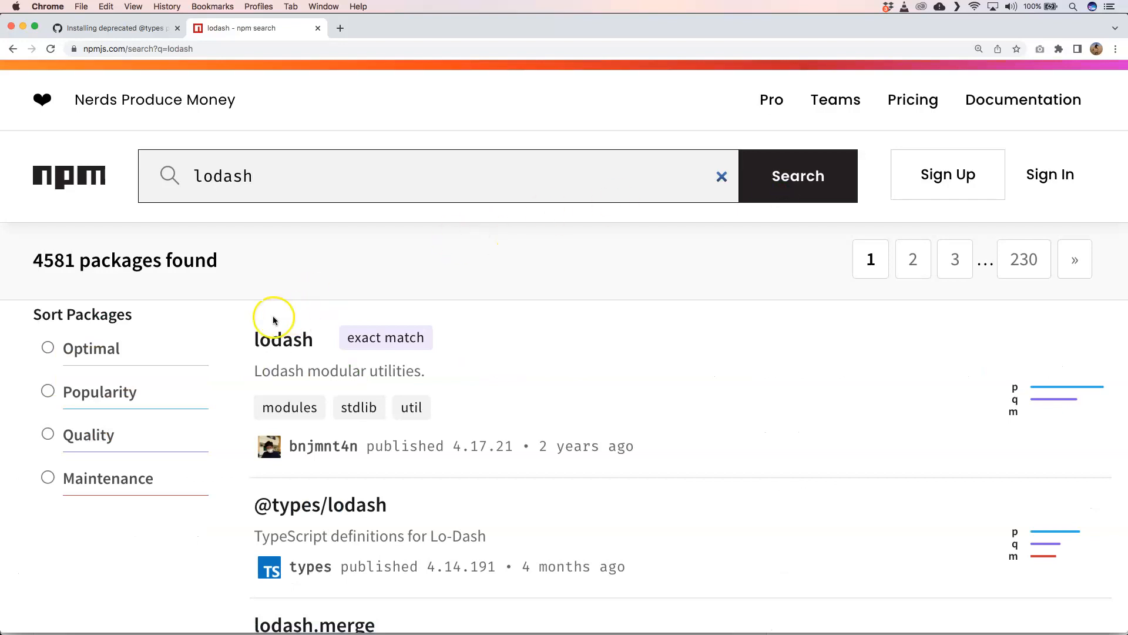
{"action": "left_click", "coordinate": [283, 338]}
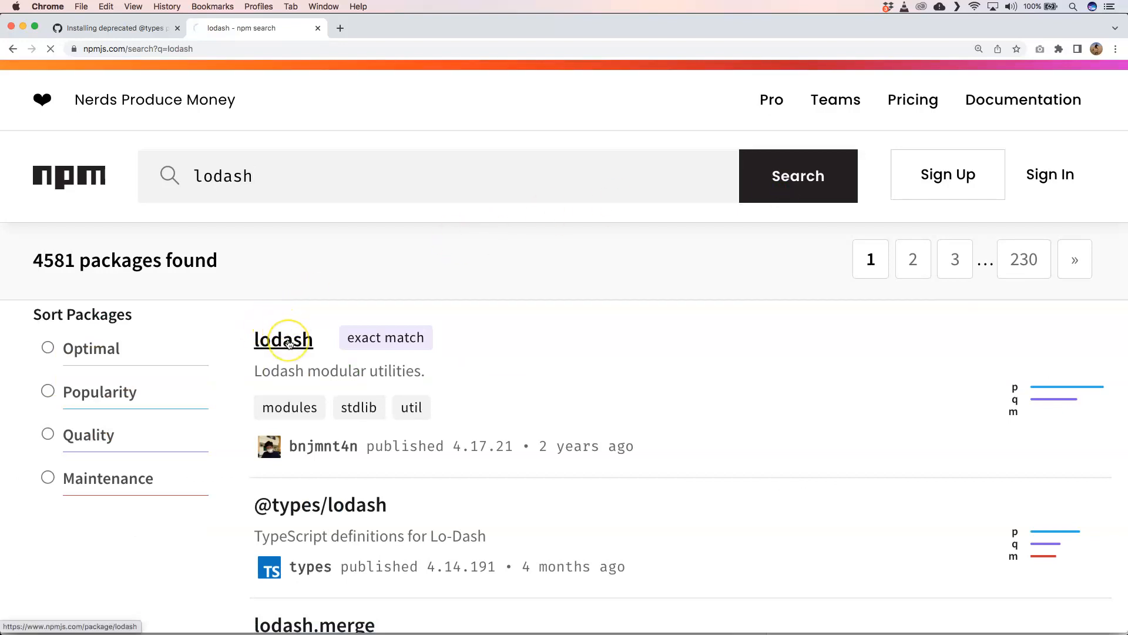
{"action": "left_click", "coordinate": [282, 338]}
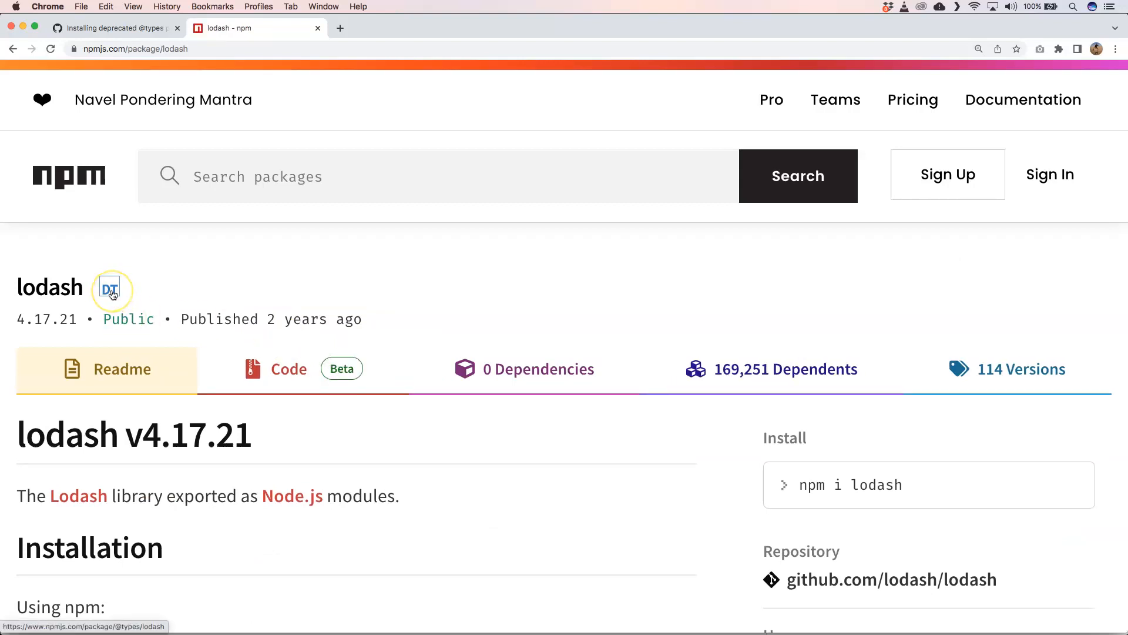
{"action": "mouse_move", "coordinate": [110, 289]}
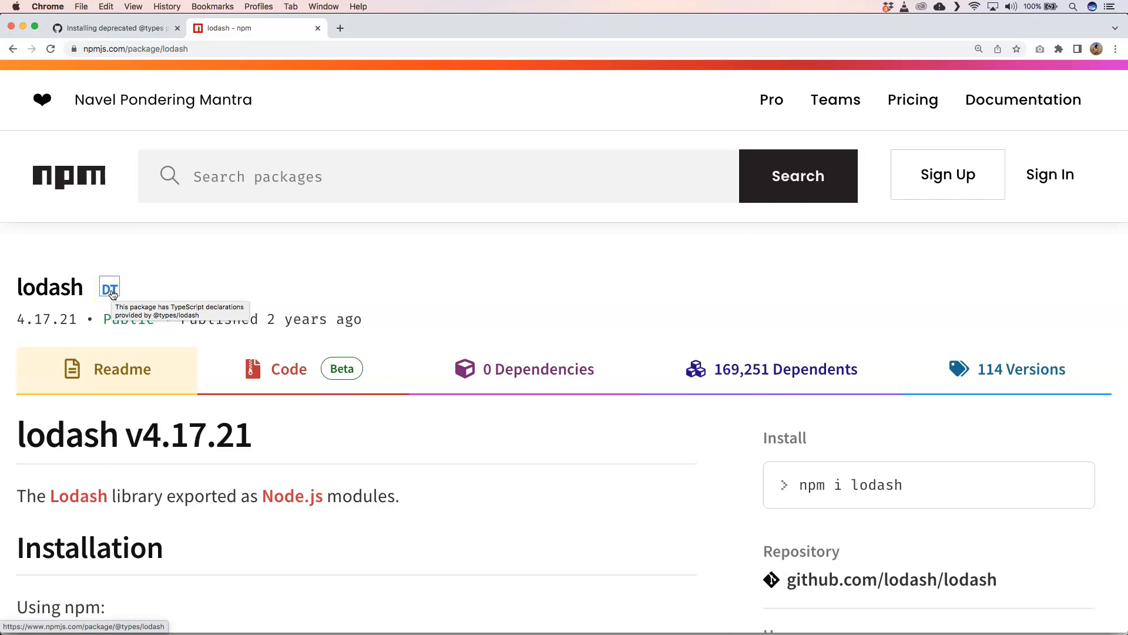
{"action": "mouse_move", "coordinate": [199, 267]}
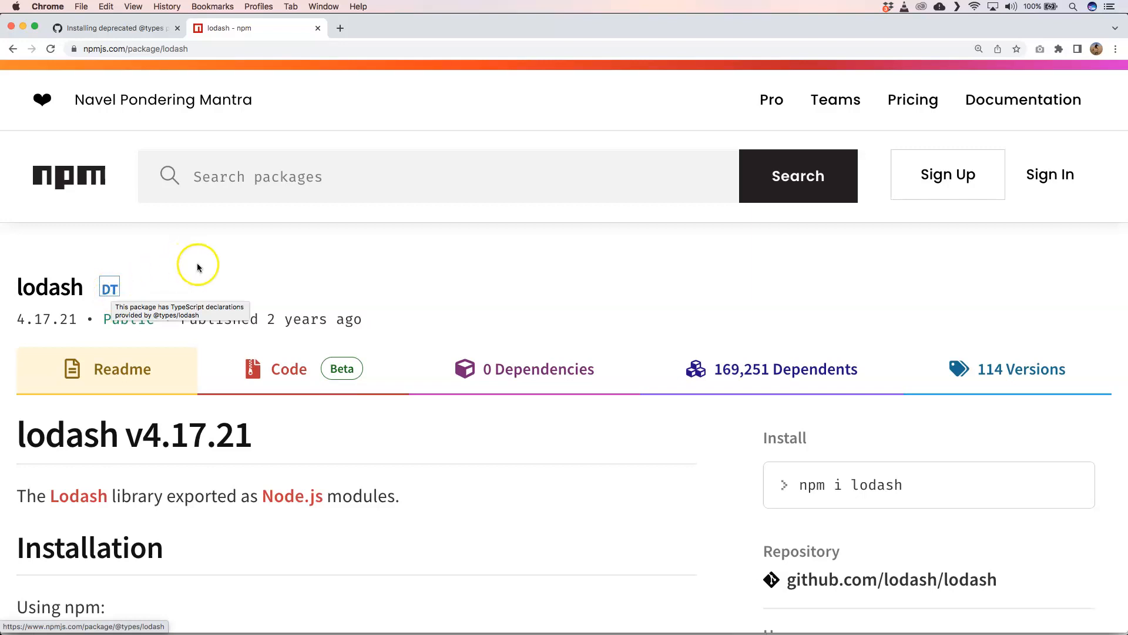
{"action": "mouse_move", "coordinate": [198, 265]}
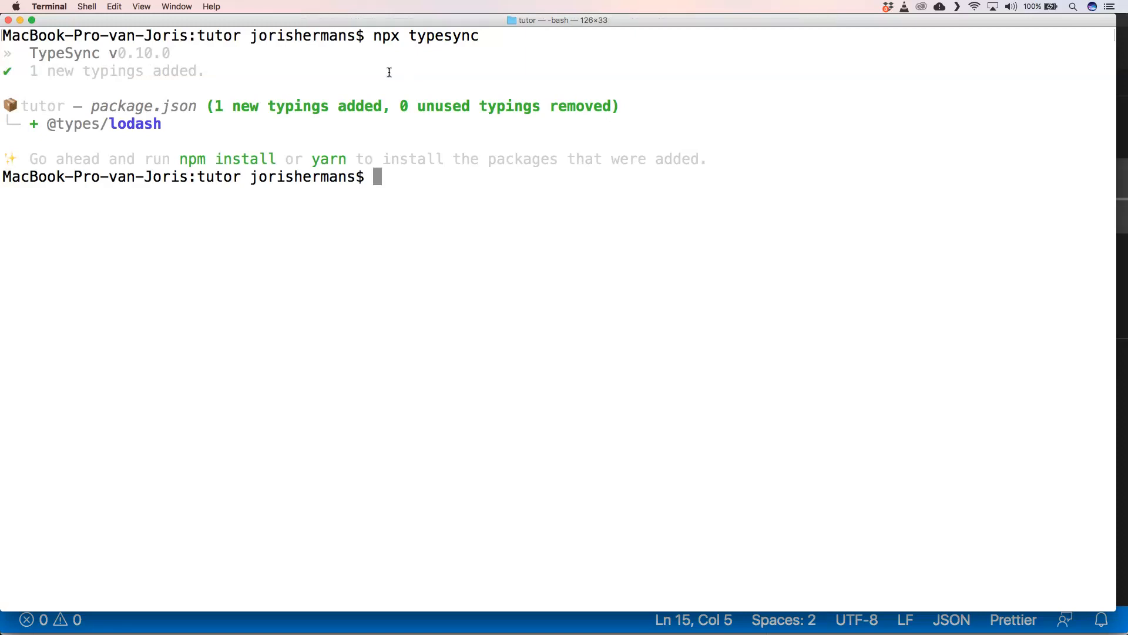
{"action": "mouse_move", "coordinate": [266, 116]}
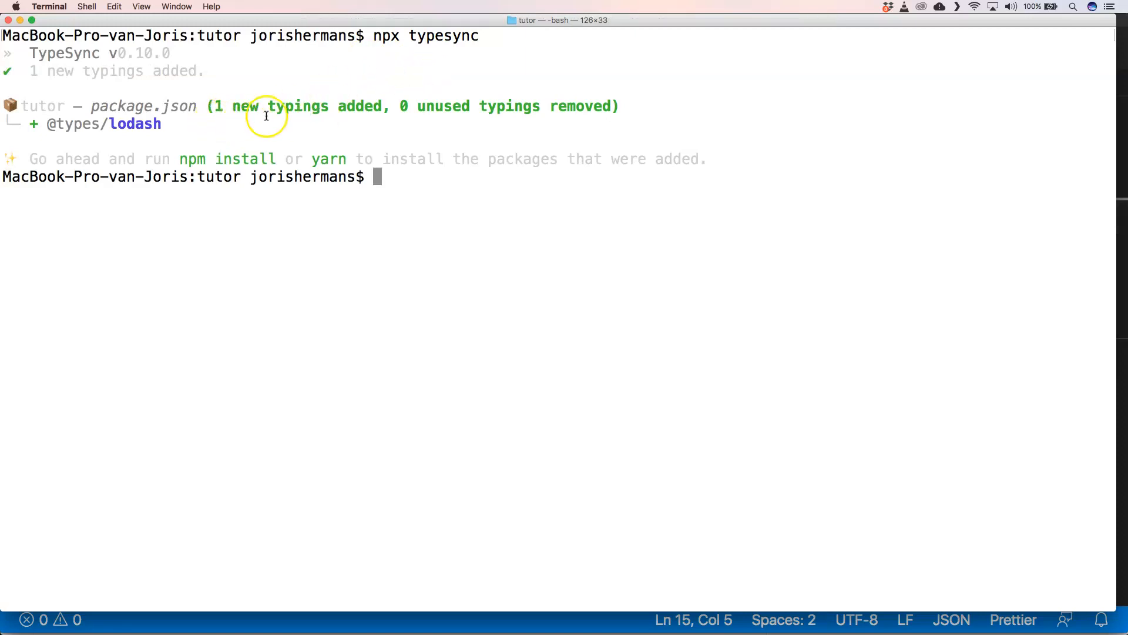
{"action": "mouse_move", "coordinate": [379, 119]}
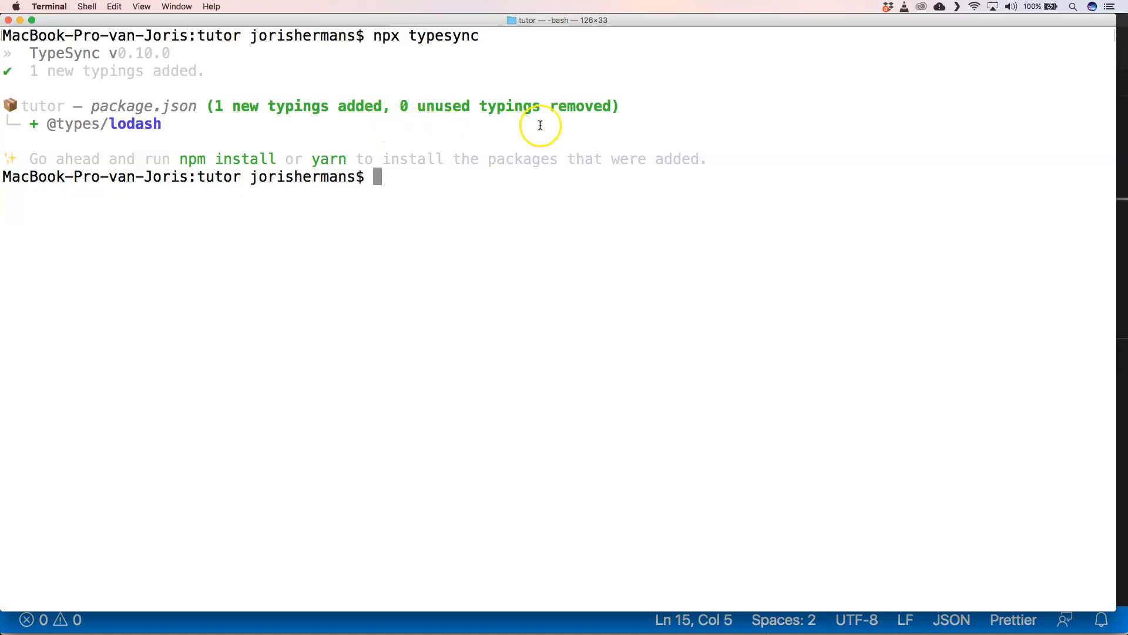
{"action": "mouse_move", "coordinate": [34, 117]}
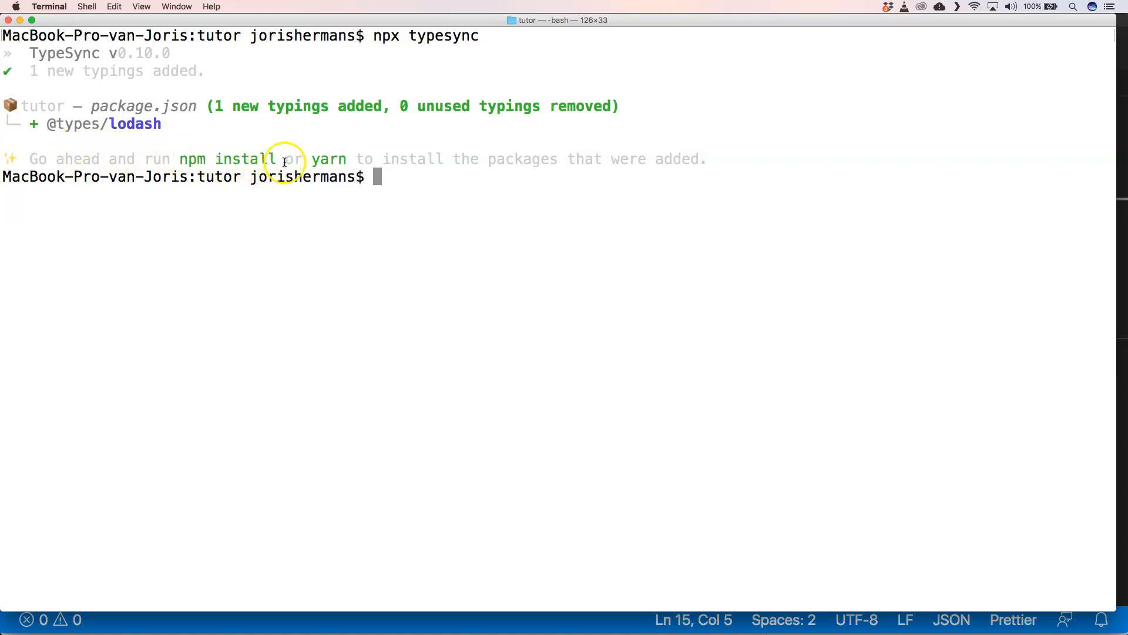
{"action": "type", "text": "npx typesync"}
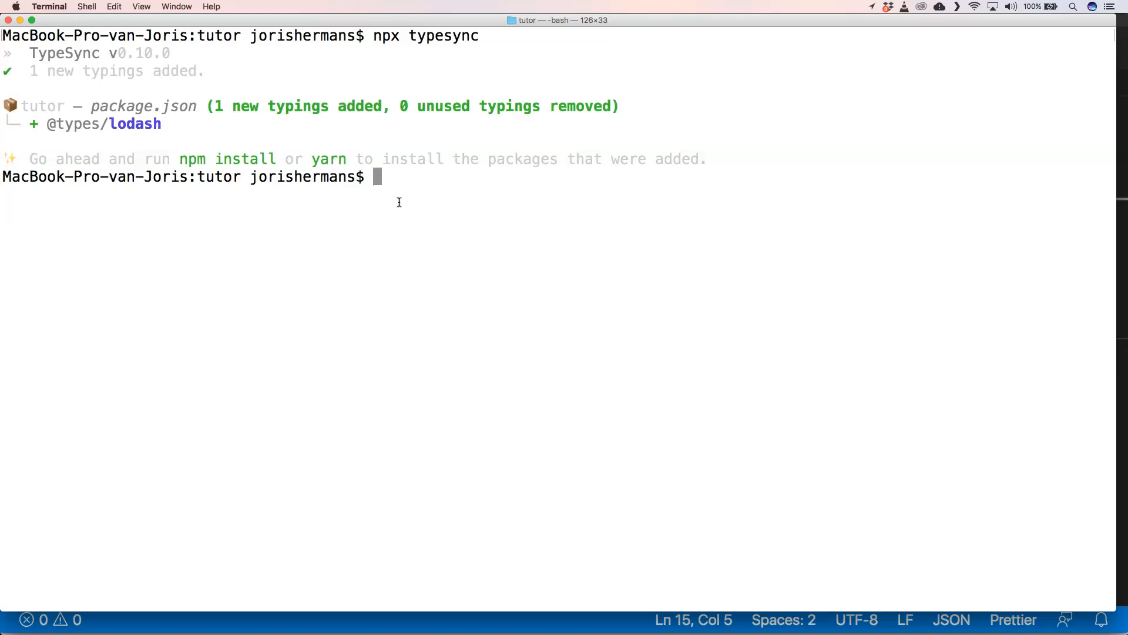
{"action": "type", "text": "npm"}
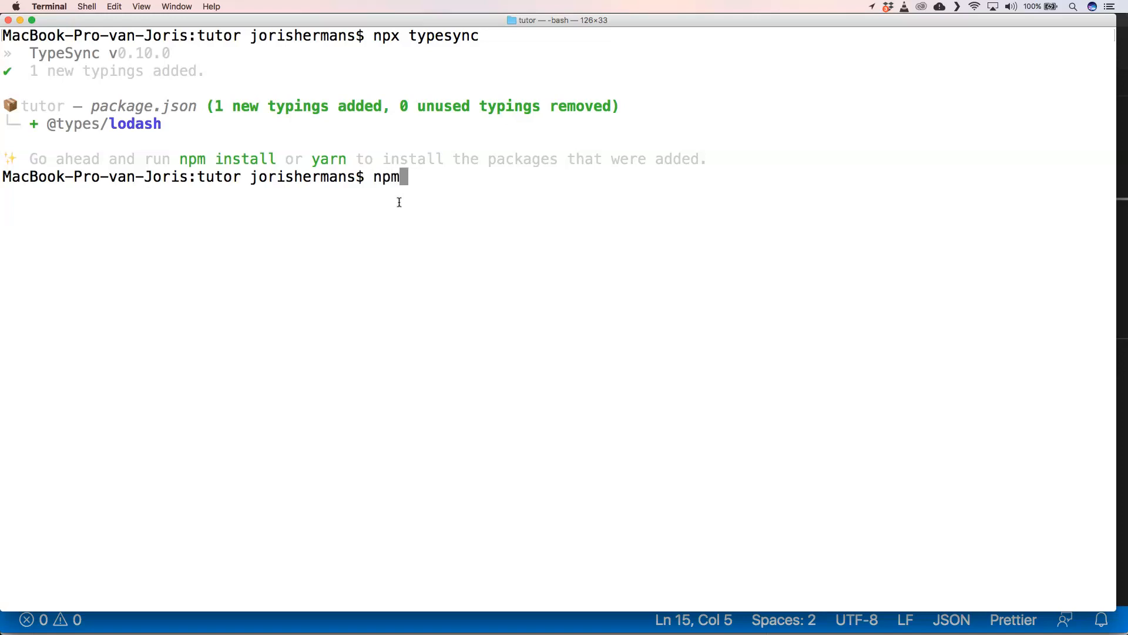
{"action": "type", "text": "install"}
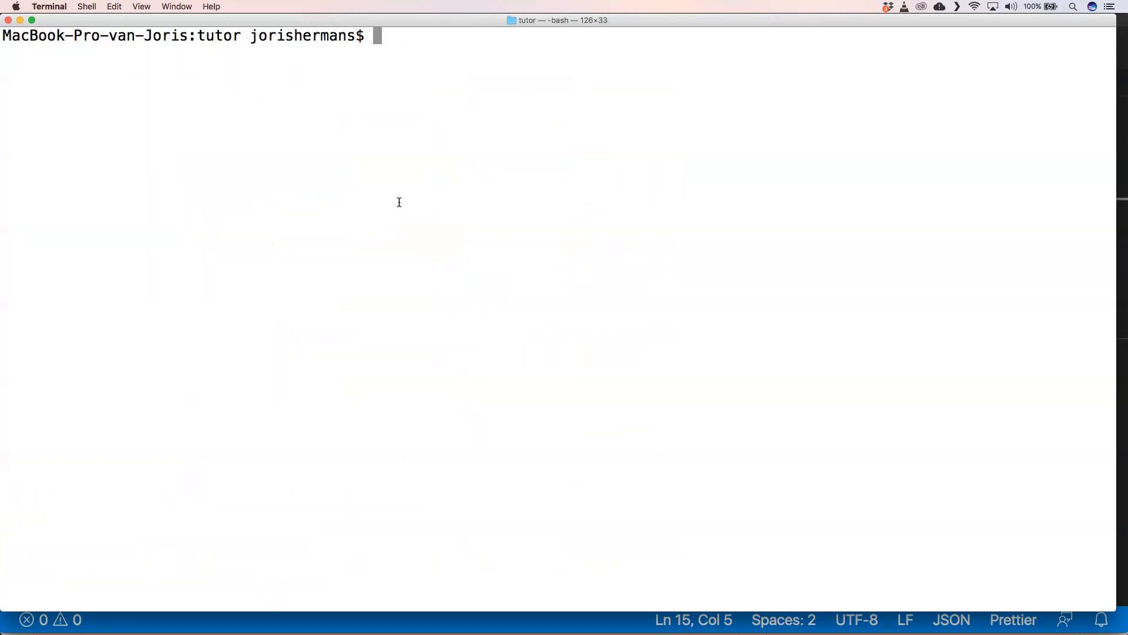
{"action": "type", "text": "npx typesync"}
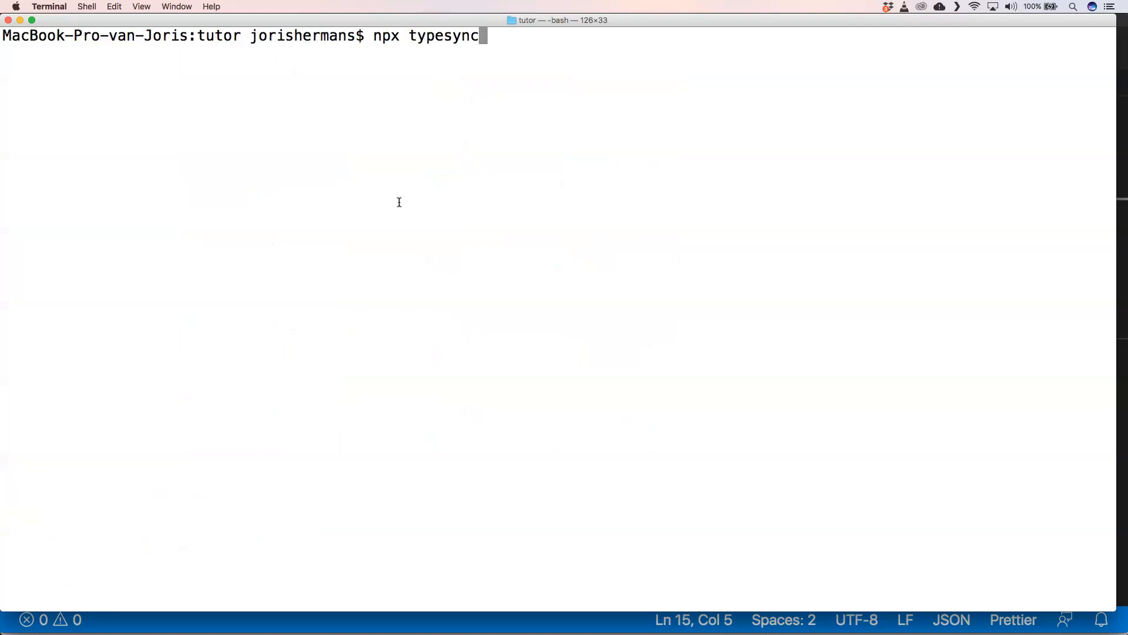